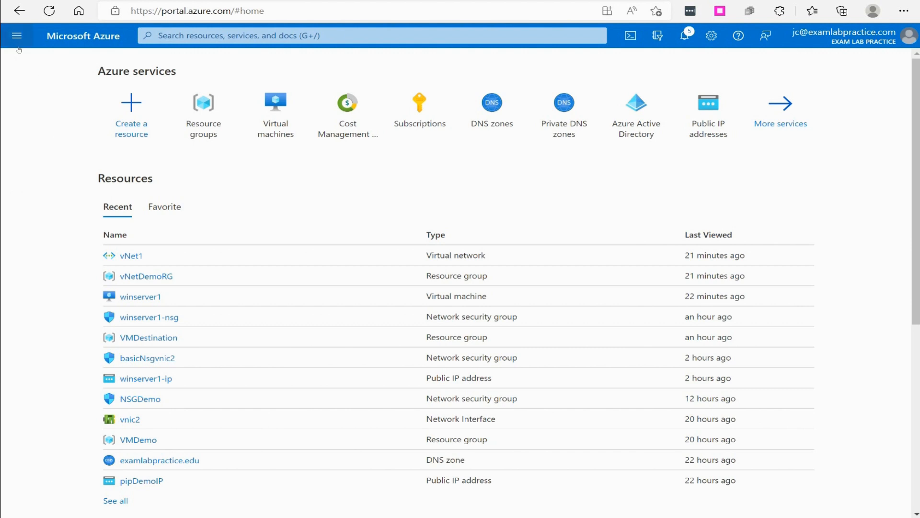
# Open the vNetDemoRG resource group and scroll its resources to vNet1 through vNet4.
pyautogui.click(18, 36)
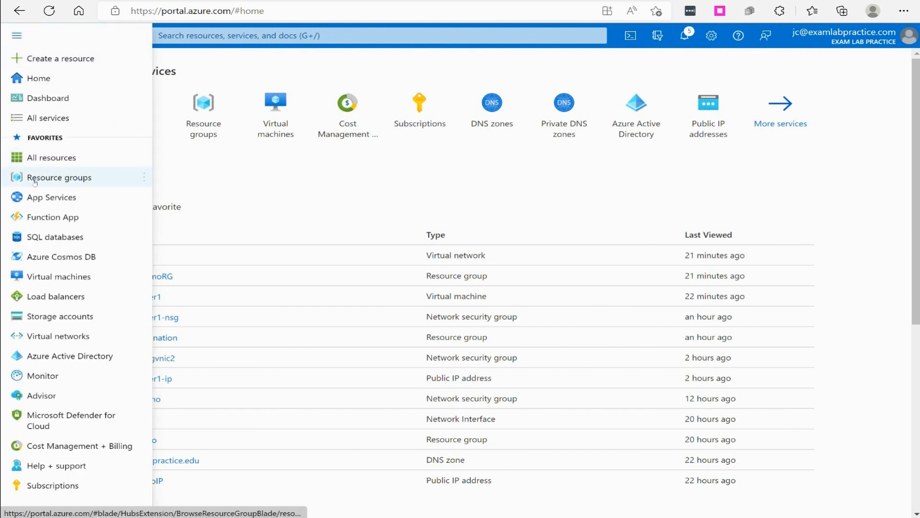
pyautogui.click(59, 177)
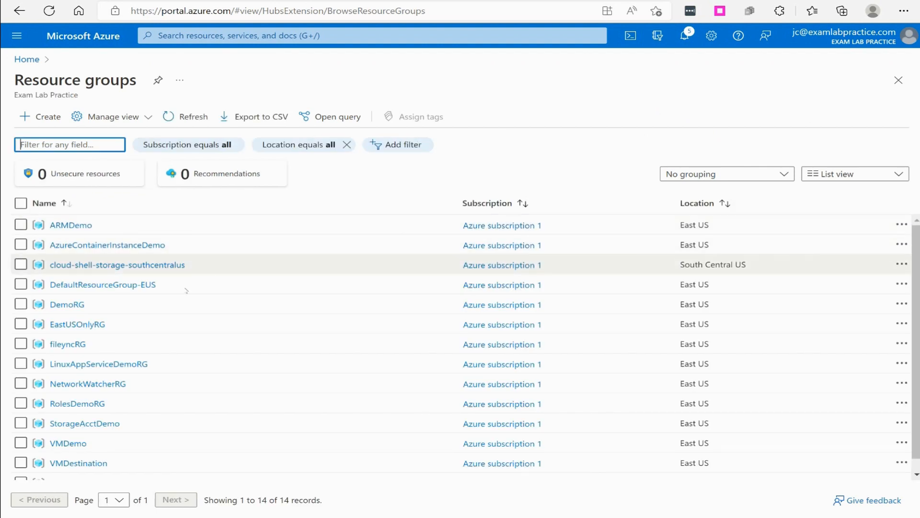
pyautogui.scroll(-3)
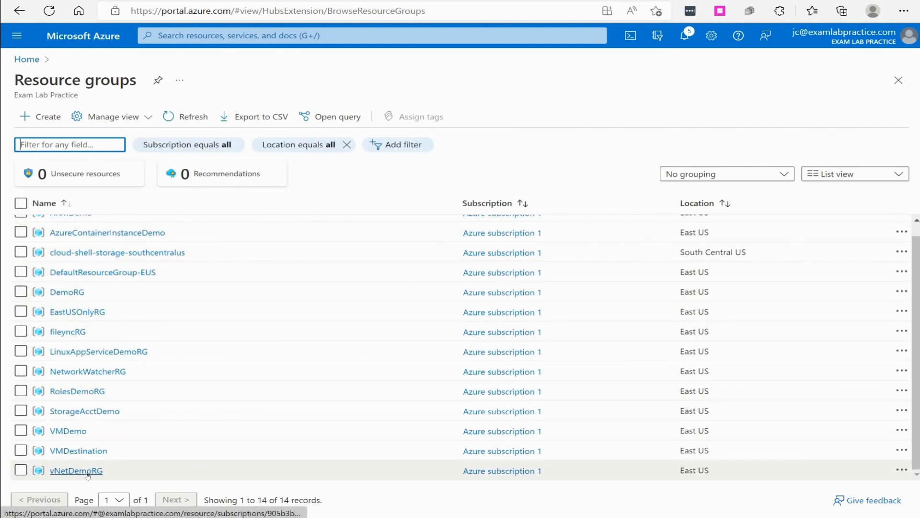
pyautogui.click(77, 471)
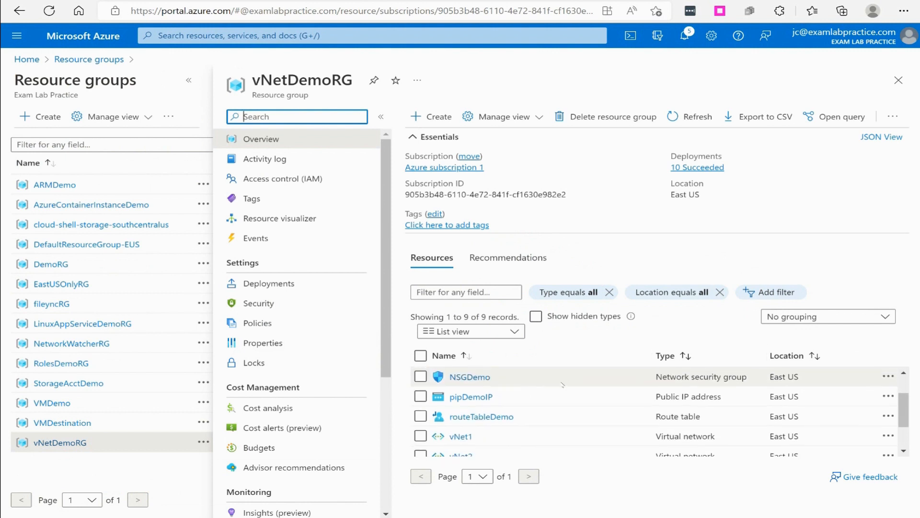
pyautogui.scroll(-3)
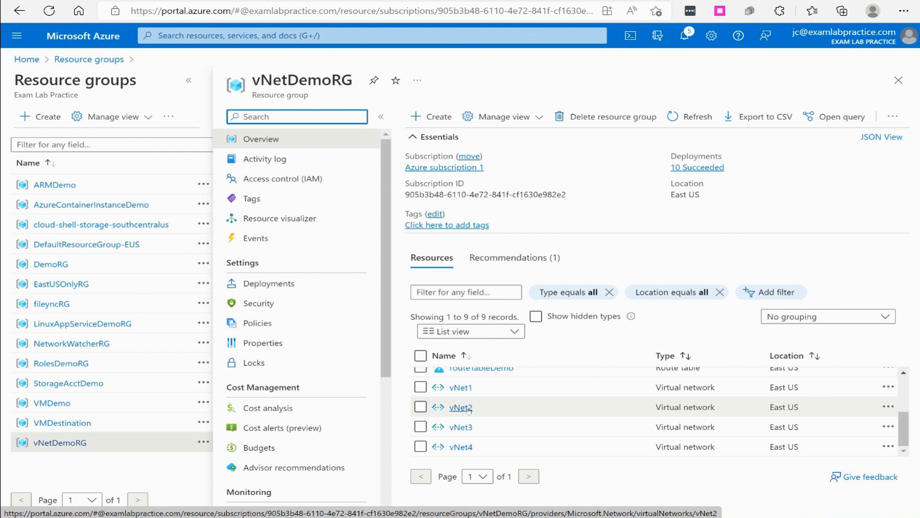
# On vNet2, add a Microsoft.Storage service endpoint covering Subnet2A and Subnet2B.
pyautogui.click(460, 407)
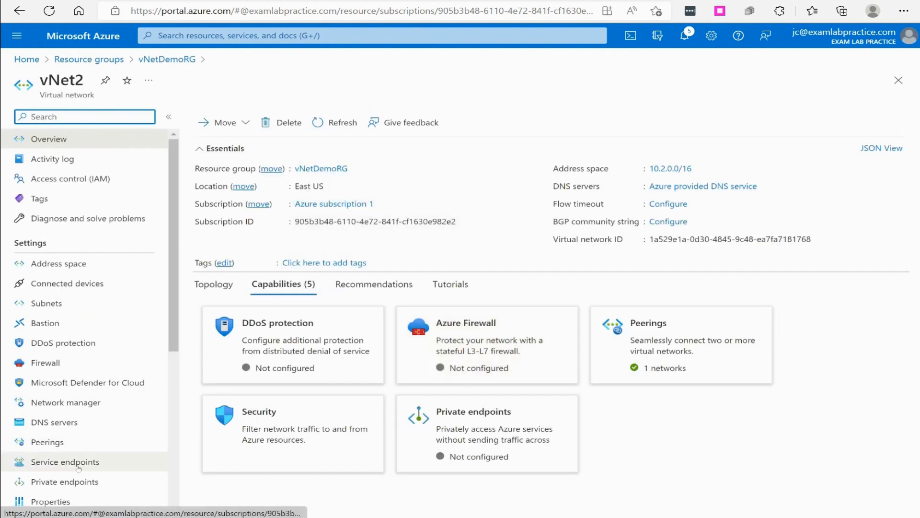
pyautogui.moveTo(80, 486)
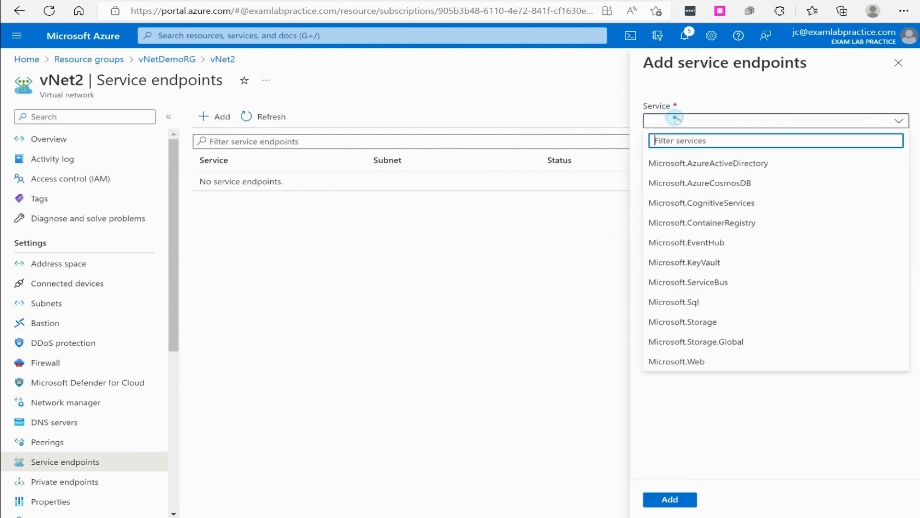
pyautogui.moveTo(707, 328)
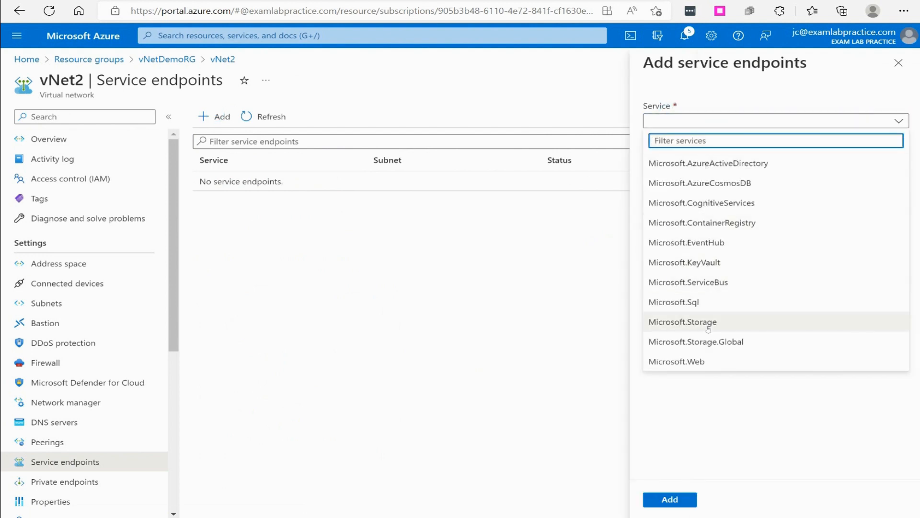
pyautogui.moveTo(694, 302)
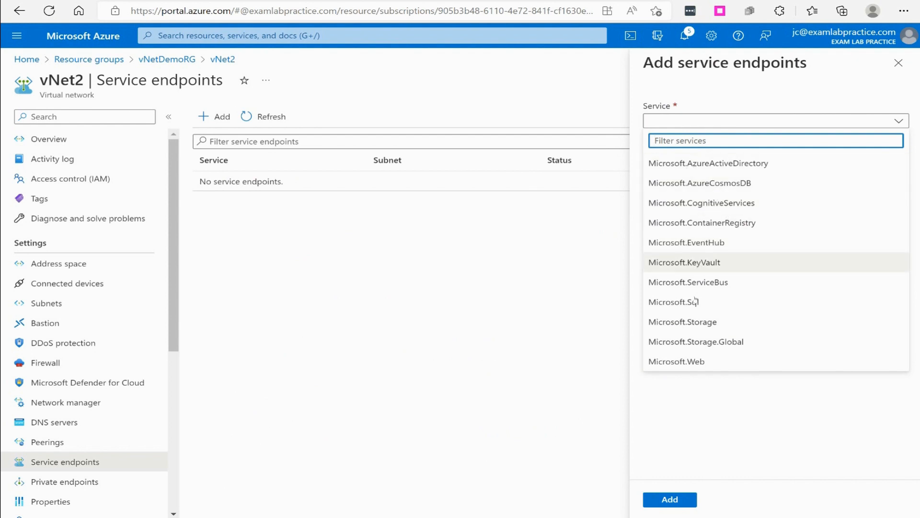
pyautogui.moveTo(678, 329)
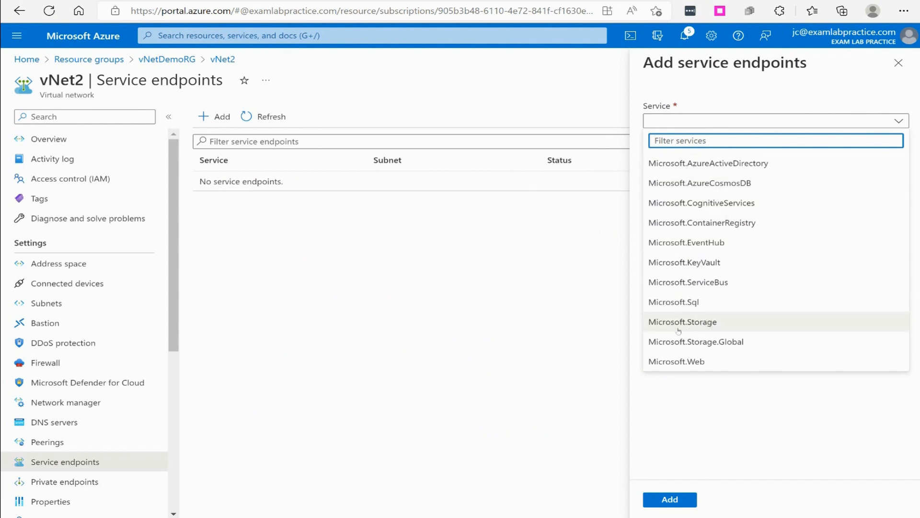
pyautogui.click(683, 322)
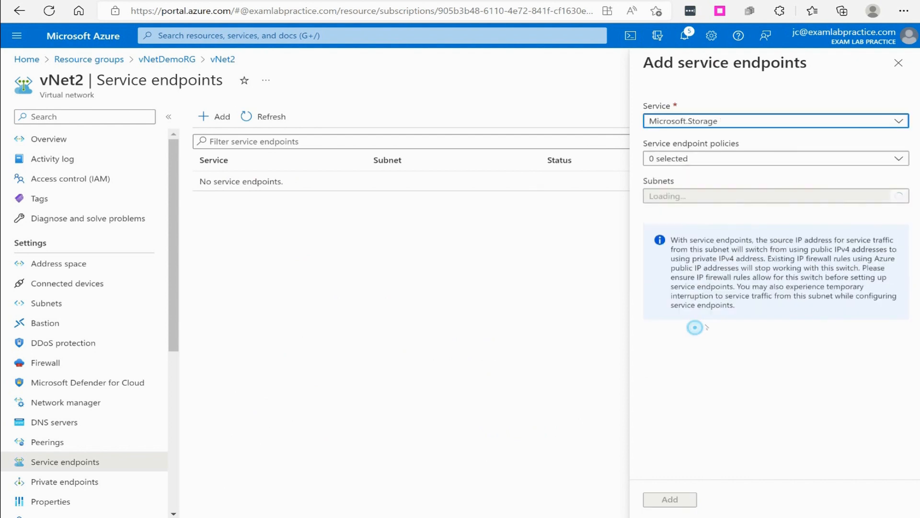
pyautogui.click(776, 159)
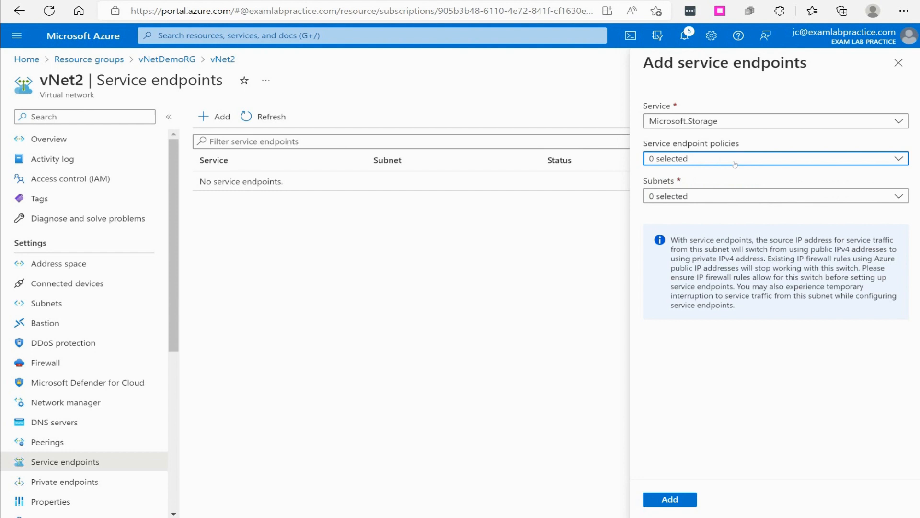
pyautogui.click(775, 196)
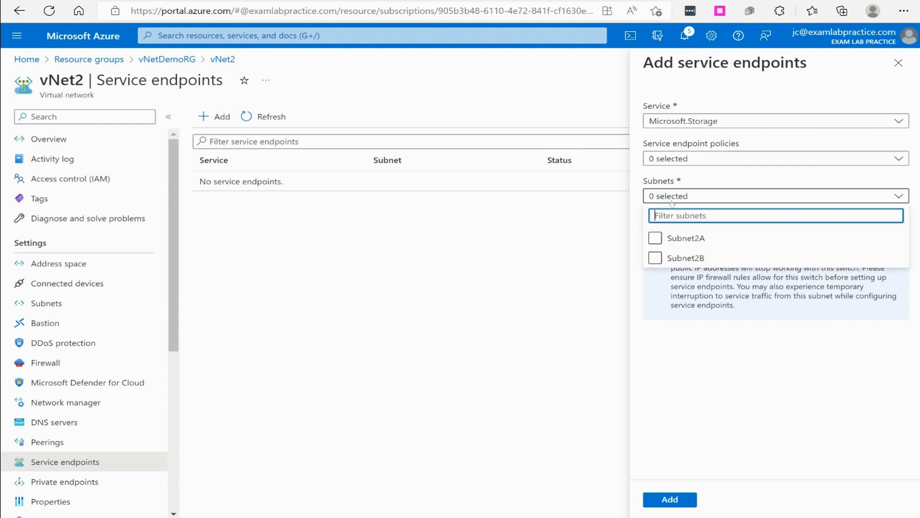
pyautogui.click(655, 238)
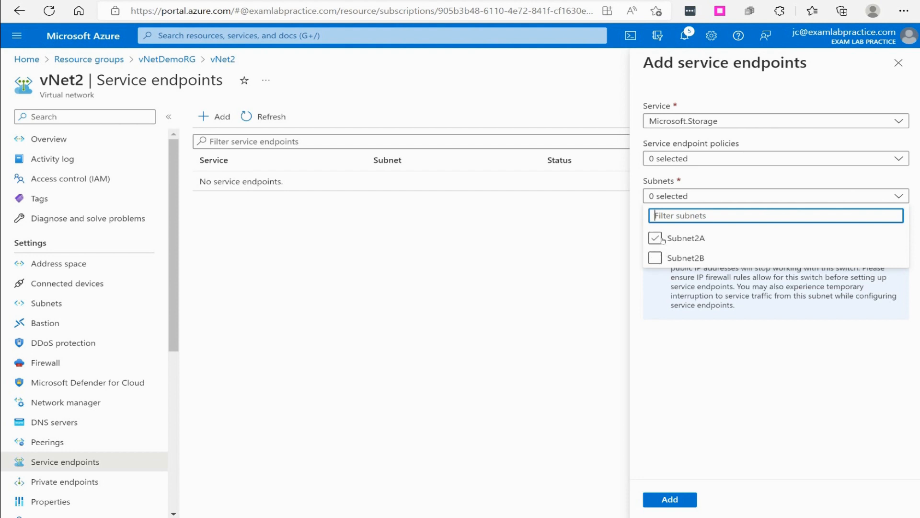
pyautogui.click(655, 258)
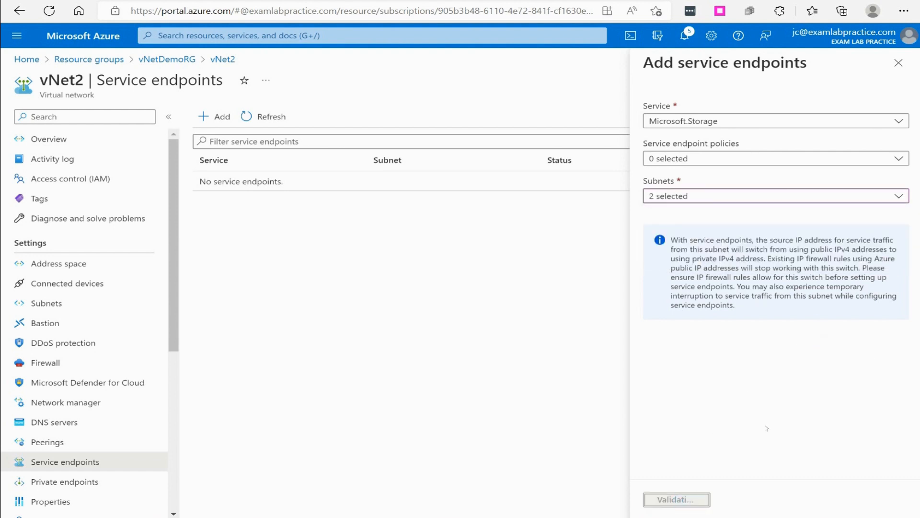
# Submit the vNet2 Microsoft.Storage endpoint, dismiss the saving notice, and return to vNetDemoRG.
pyautogui.click(676, 499)
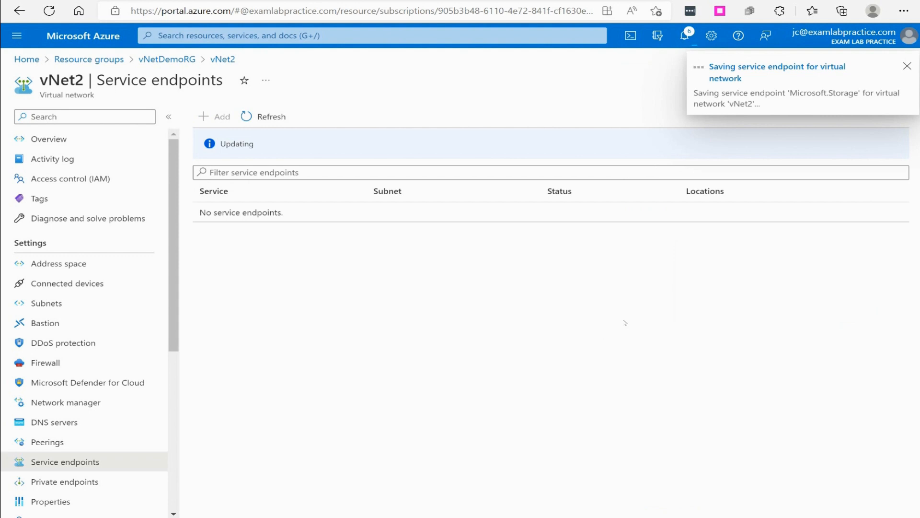
pyautogui.click(905, 66)
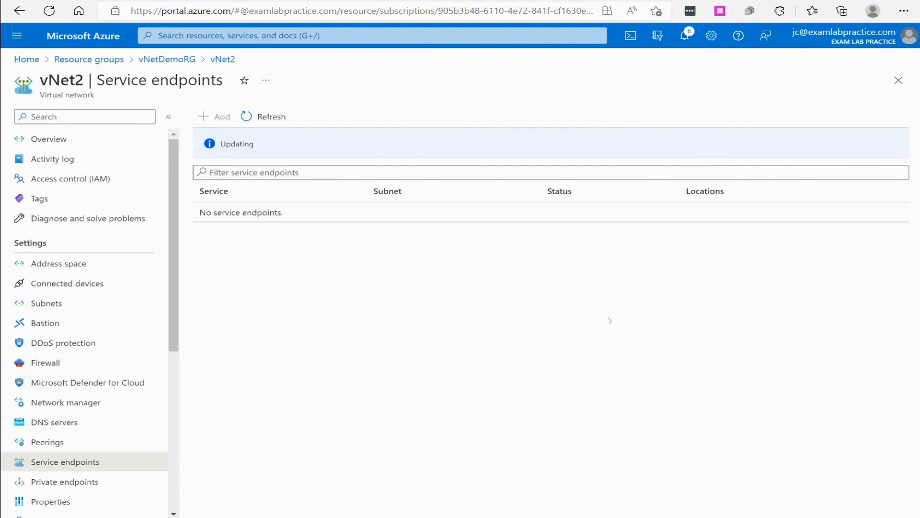
pyautogui.moveTo(336, 267)
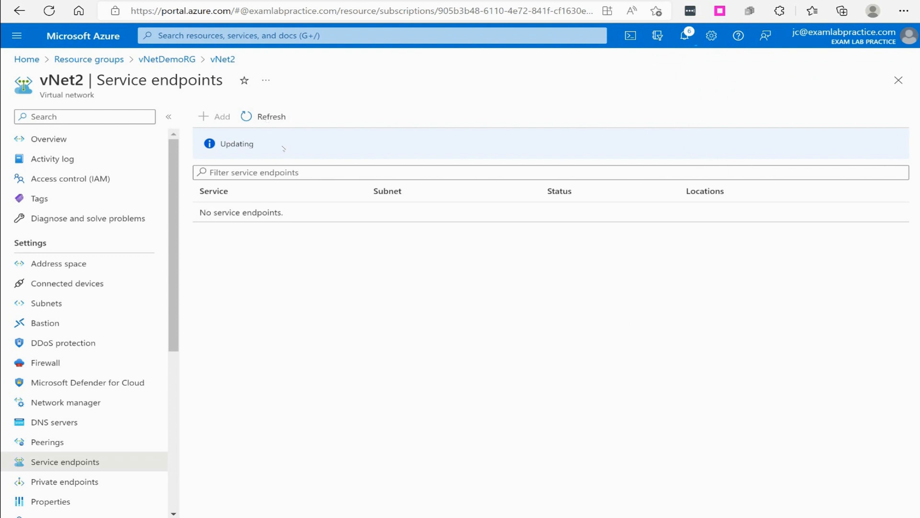
pyautogui.click(65, 482)
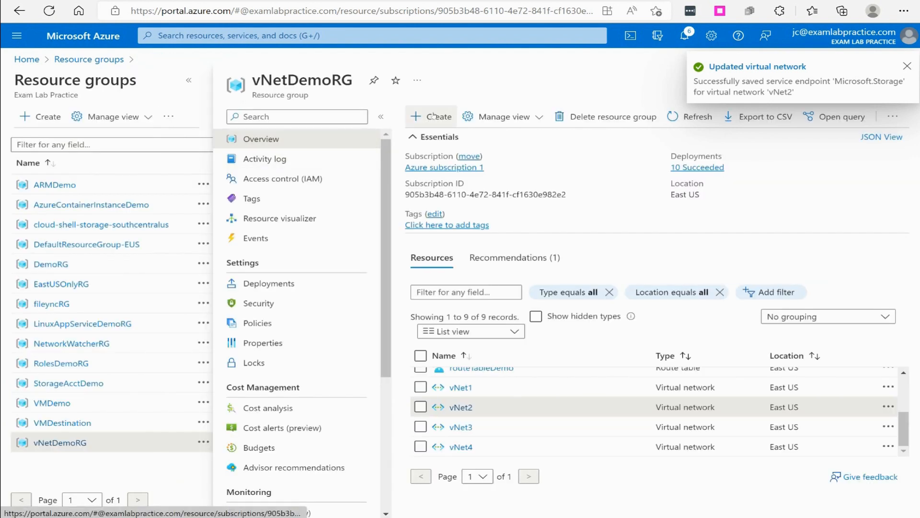
pyautogui.click(430, 117)
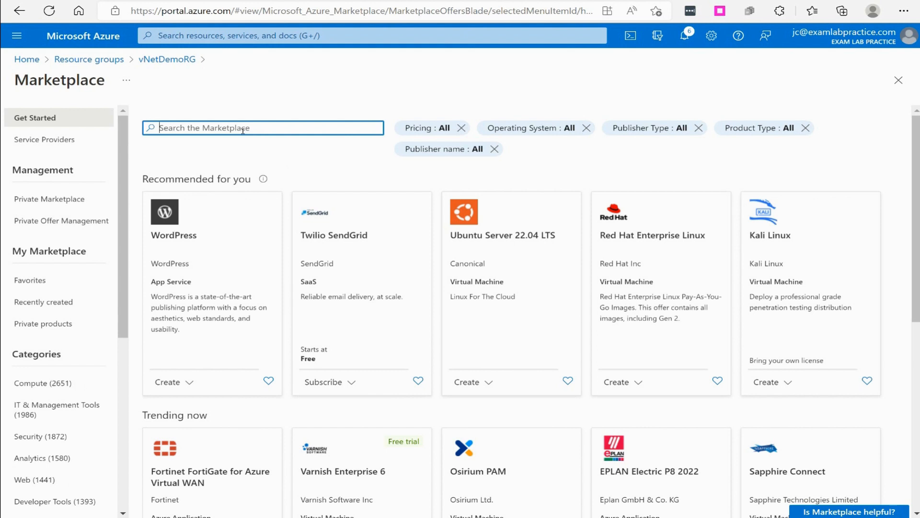
pyautogui.write('private endpoint')
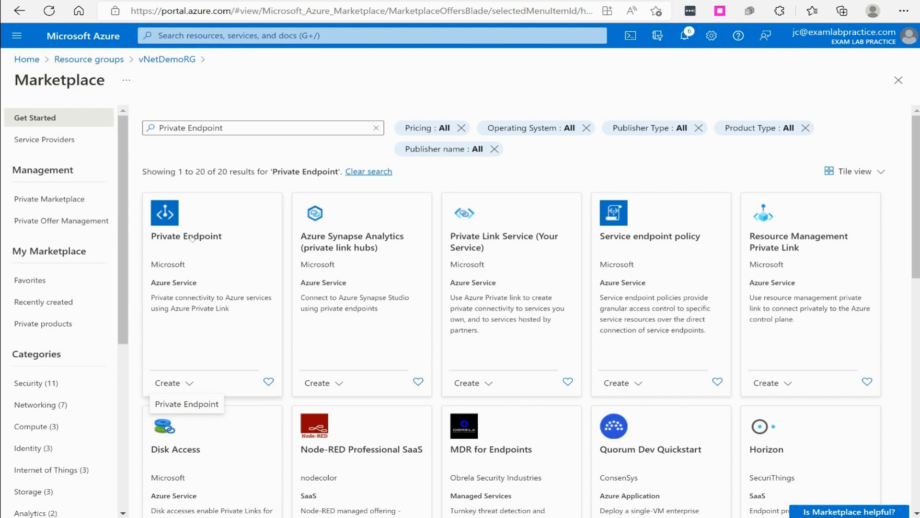
pyautogui.moveTo(172, 60)
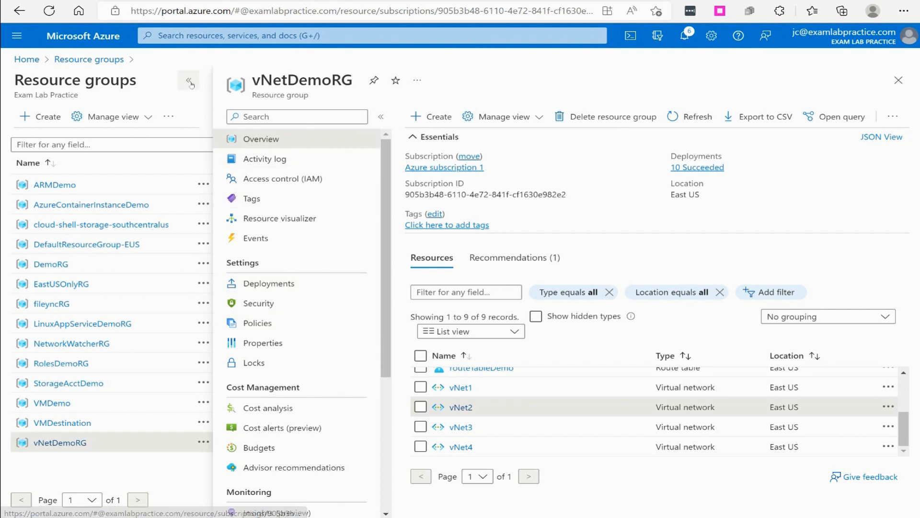
# Hide the resource group list and open vNet2 to check its service endpoints.
pyautogui.click(188, 85)
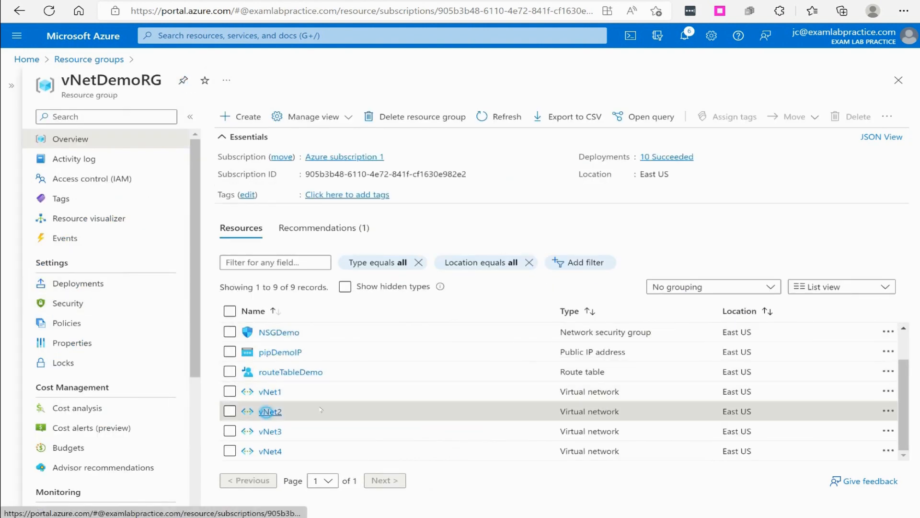
pyautogui.click(270, 411)
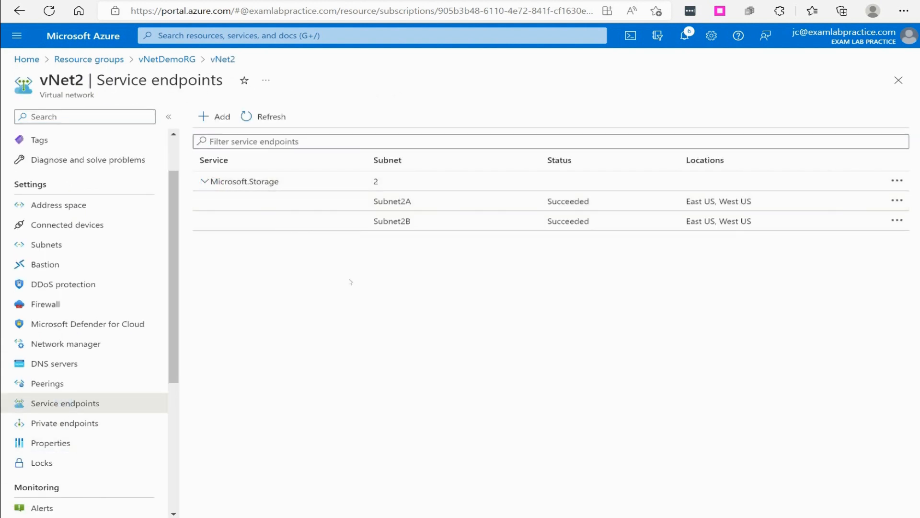
pyautogui.moveTo(498, 297)
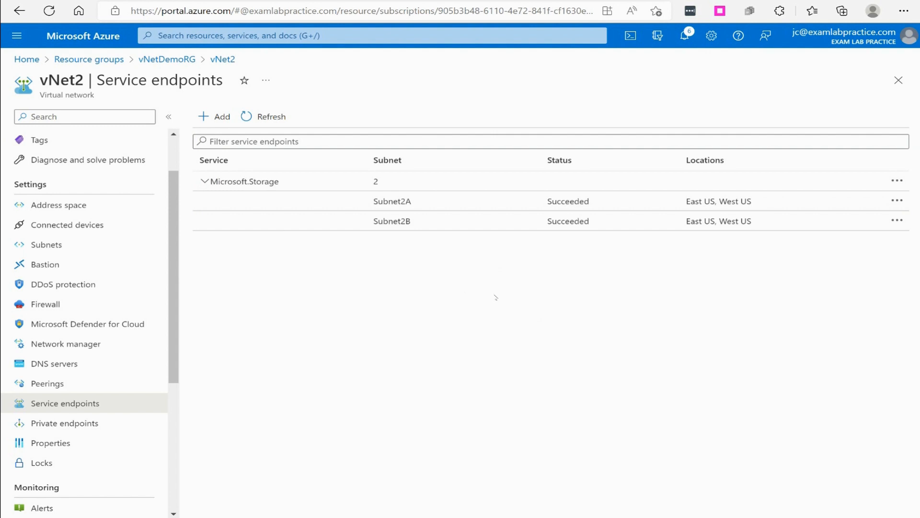
pyautogui.moveTo(494, 300)
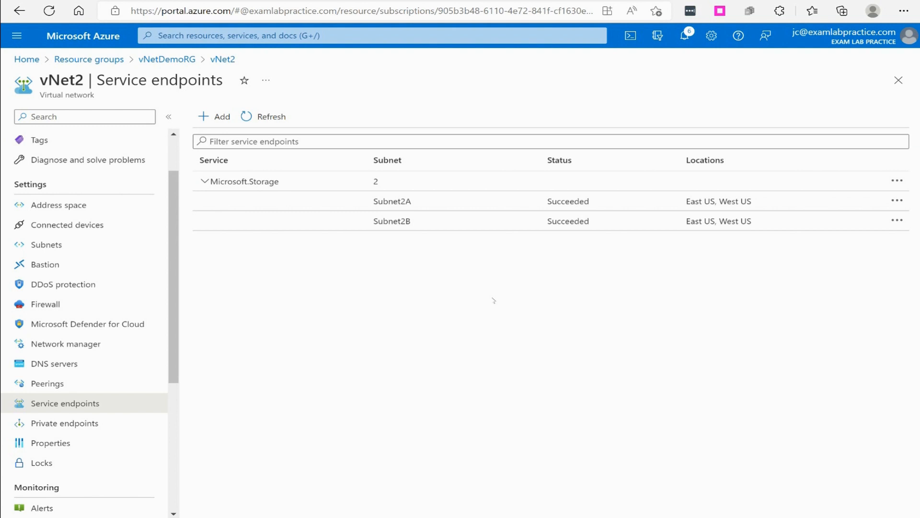
pyautogui.moveTo(470, 301)
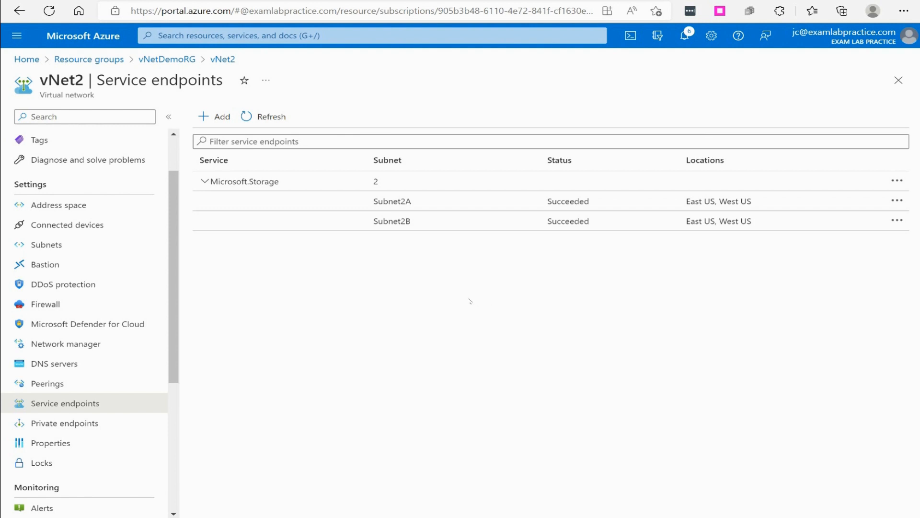
pyautogui.moveTo(455, 272)
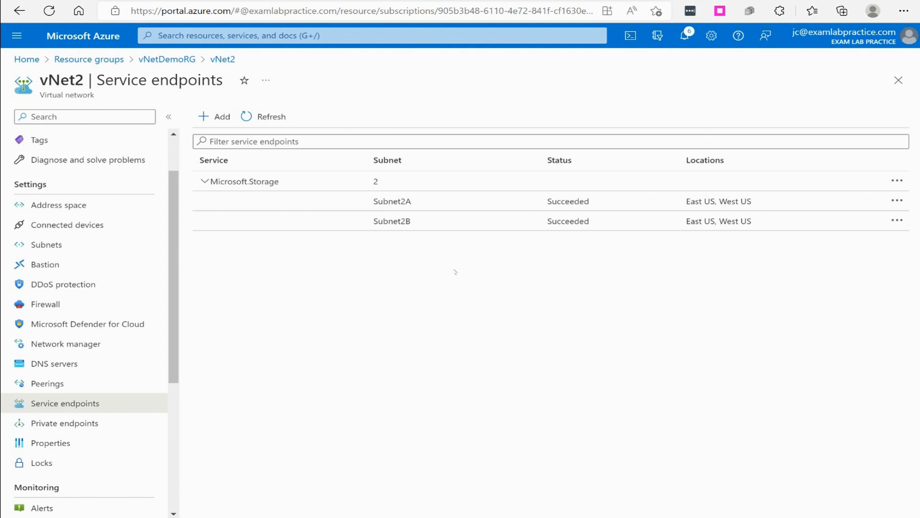